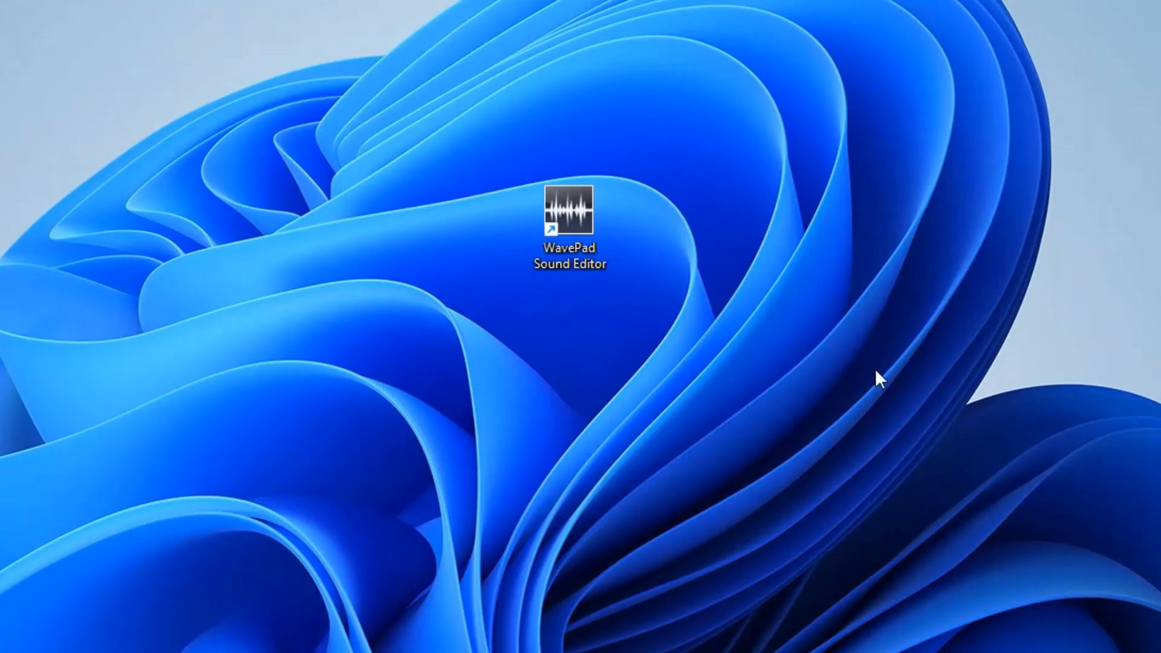
Launch WavePad Sound Editor from its desktop shortcut
{"action": "left_click", "coordinate": [569, 215]}
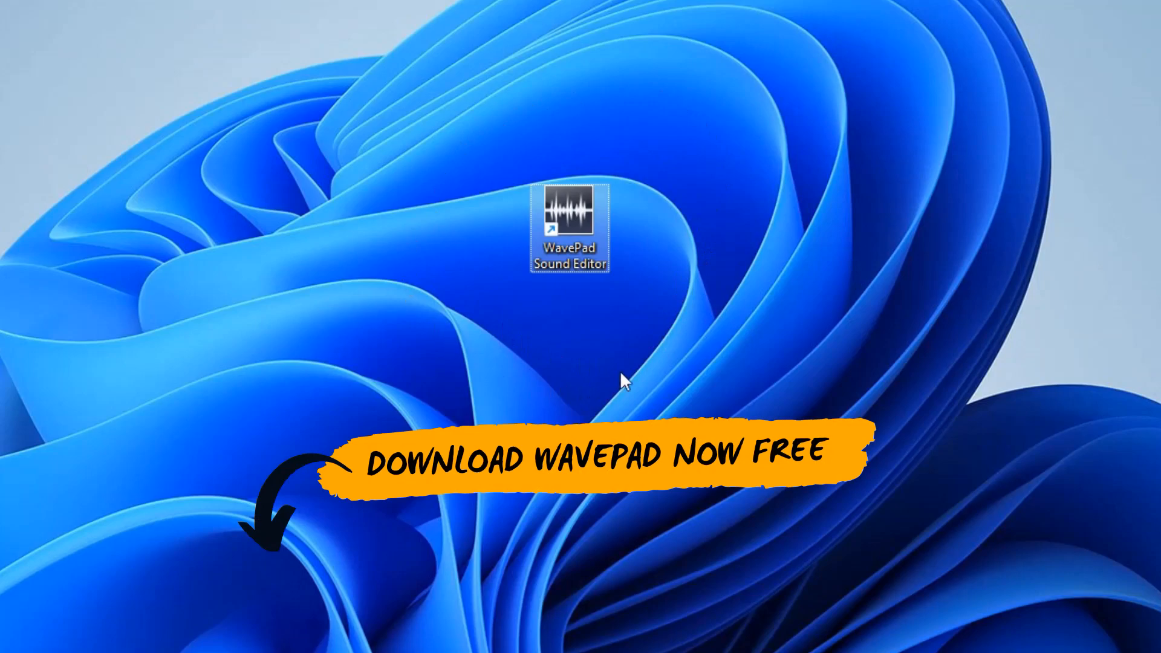
{"action": "mouse_move", "coordinate": [426, 220]}
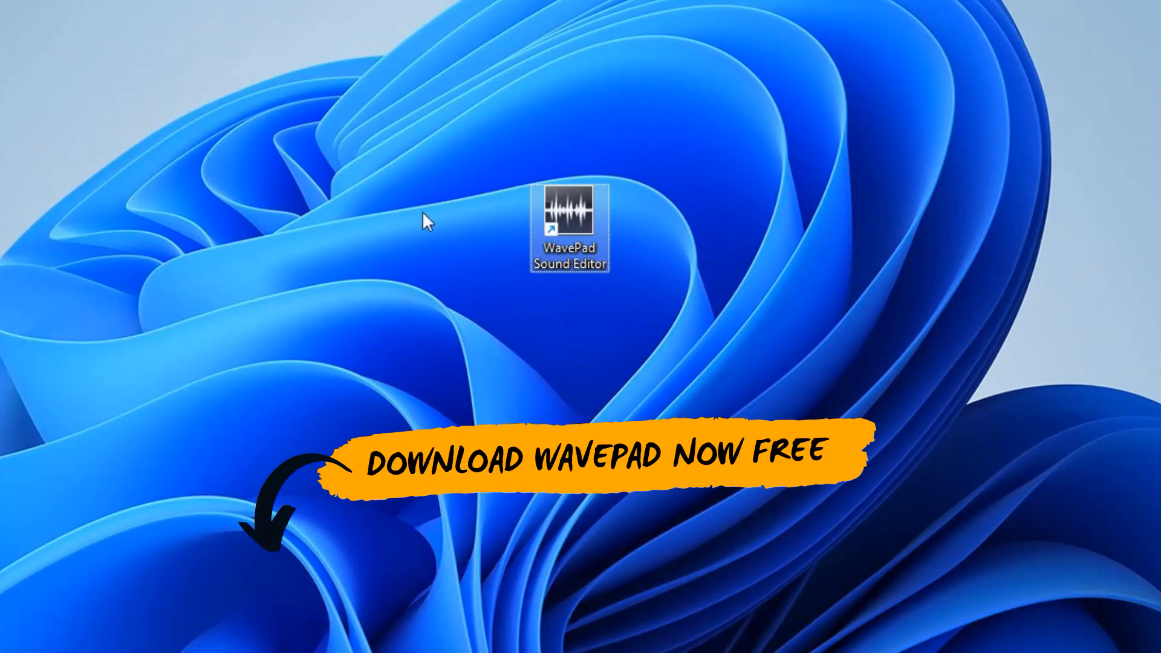
{"action": "double_click", "coordinate": [568, 223]}
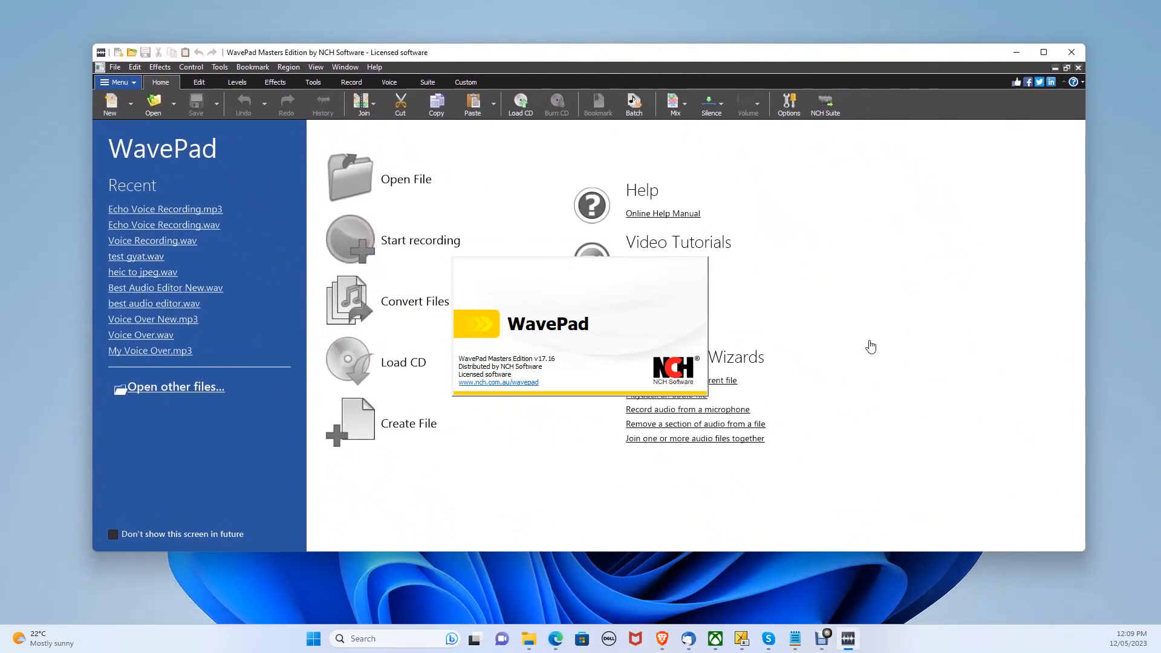
Load Echo Voice Recording.wav from the Test Audio folder into the editor
{"action": "left_click", "coordinate": [406, 179]}
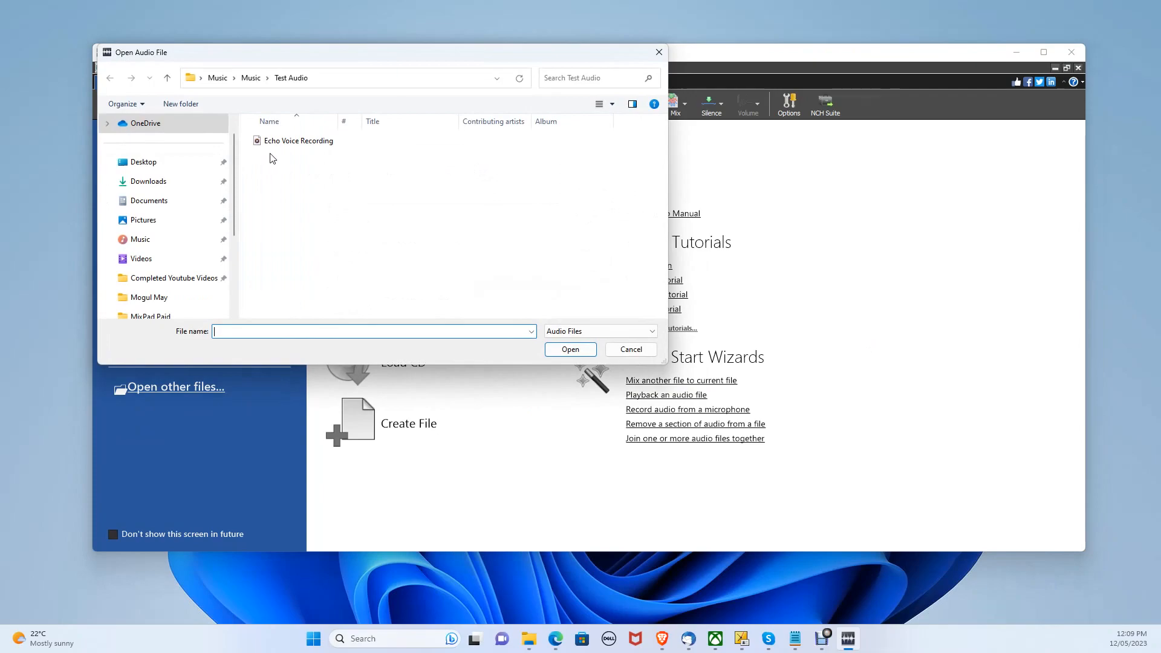
{"action": "left_click", "coordinate": [299, 141]}
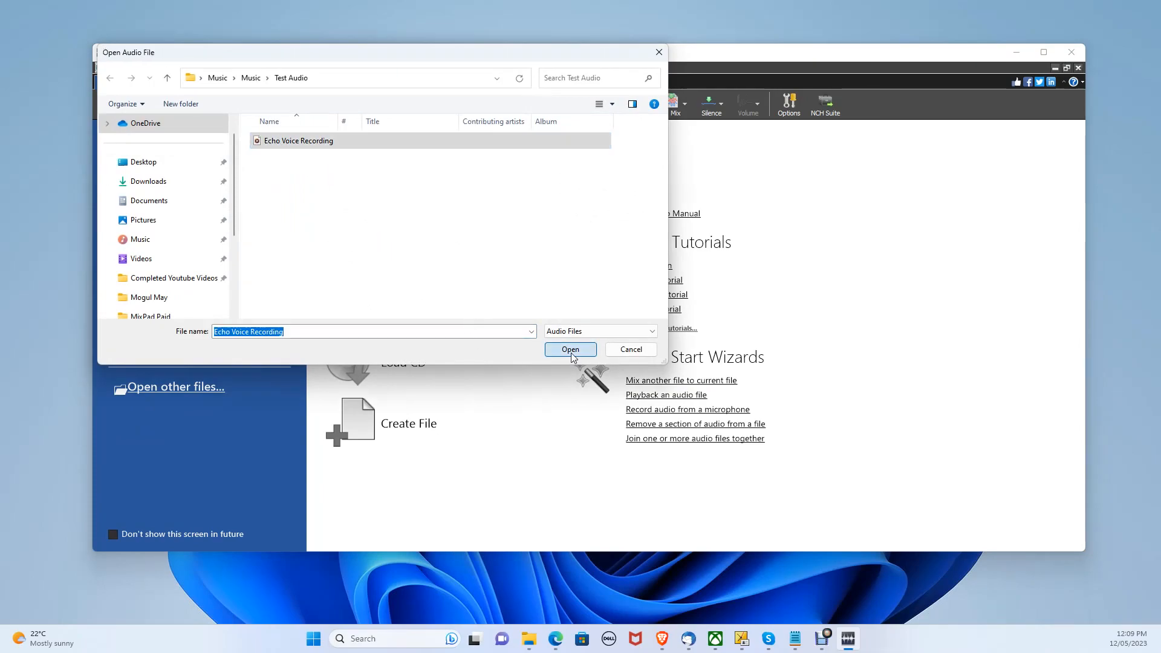
{"action": "left_click", "coordinate": [568, 348]}
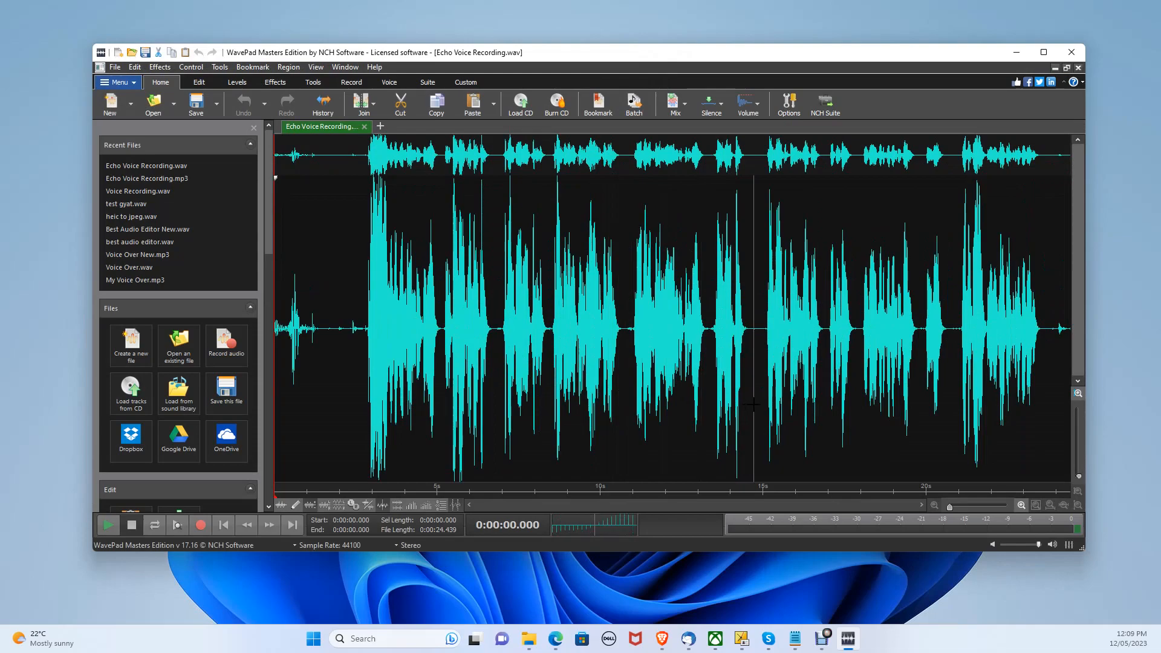
{"action": "left_click", "coordinate": [106, 525]}
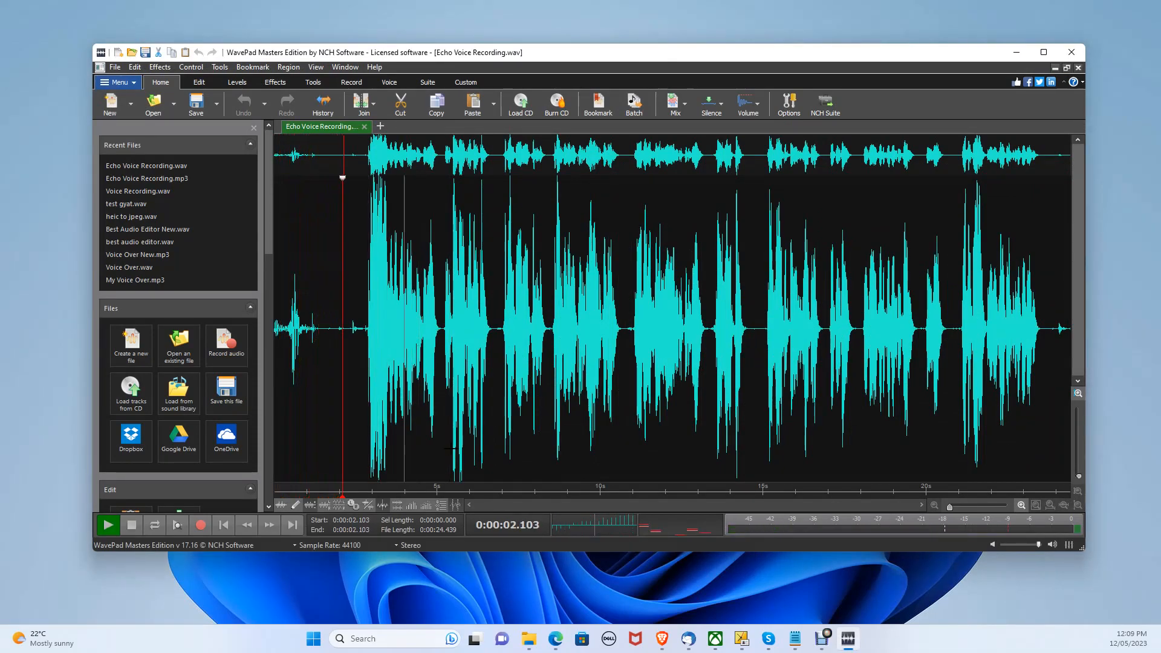
{"action": "left_click", "coordinate": [108, 524]}
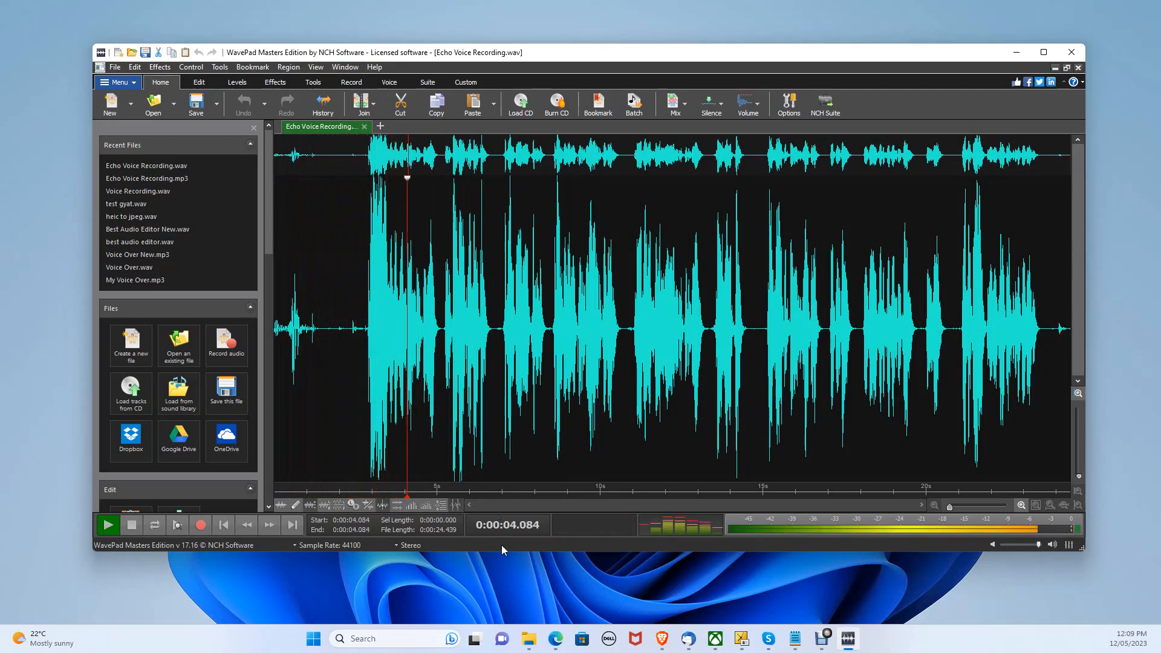
{"action": "left_click", "coordinate": [470, 326]}
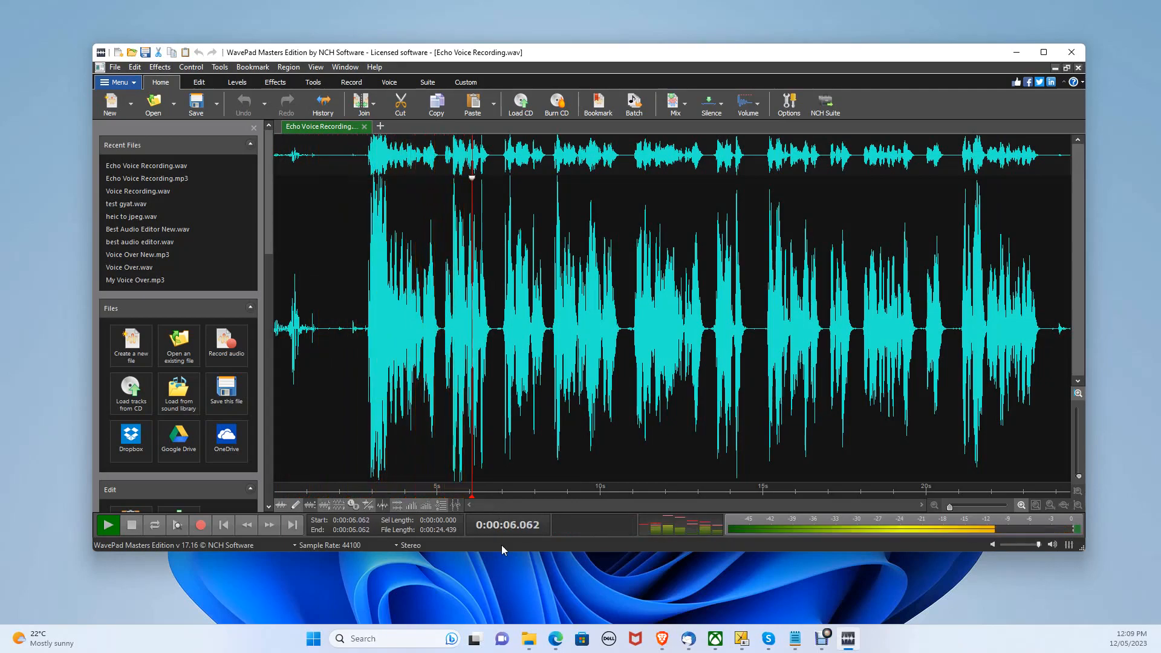
{"action": "left_click", "coordinate": [107, 524]}
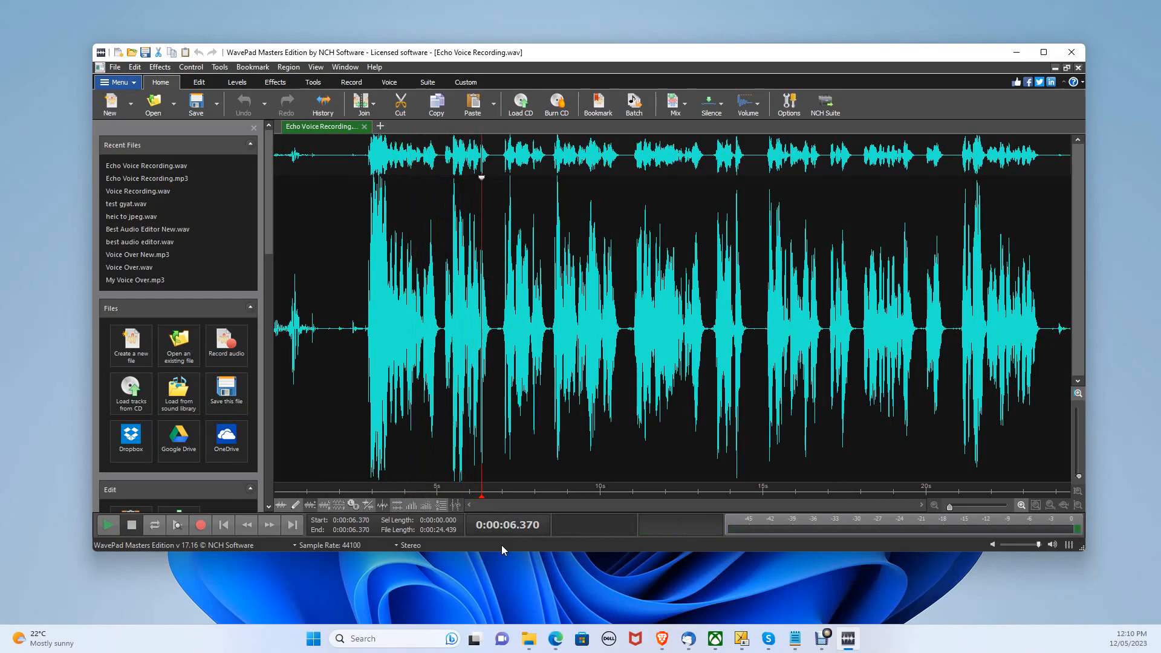
Apply the Reduce Reverb cleanup effect with the Heavy preset to the entire recording
{"action": "left_click", "coordinate": [275, 82]}
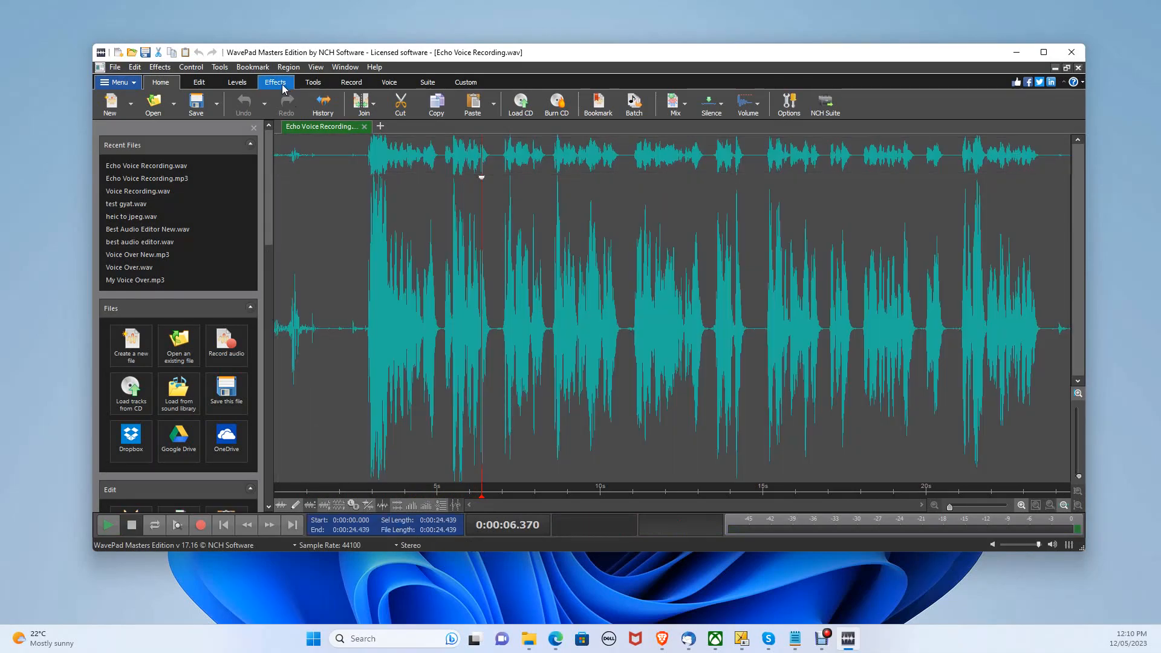
{"action": "left_click", "coordinate": [275, 82]}
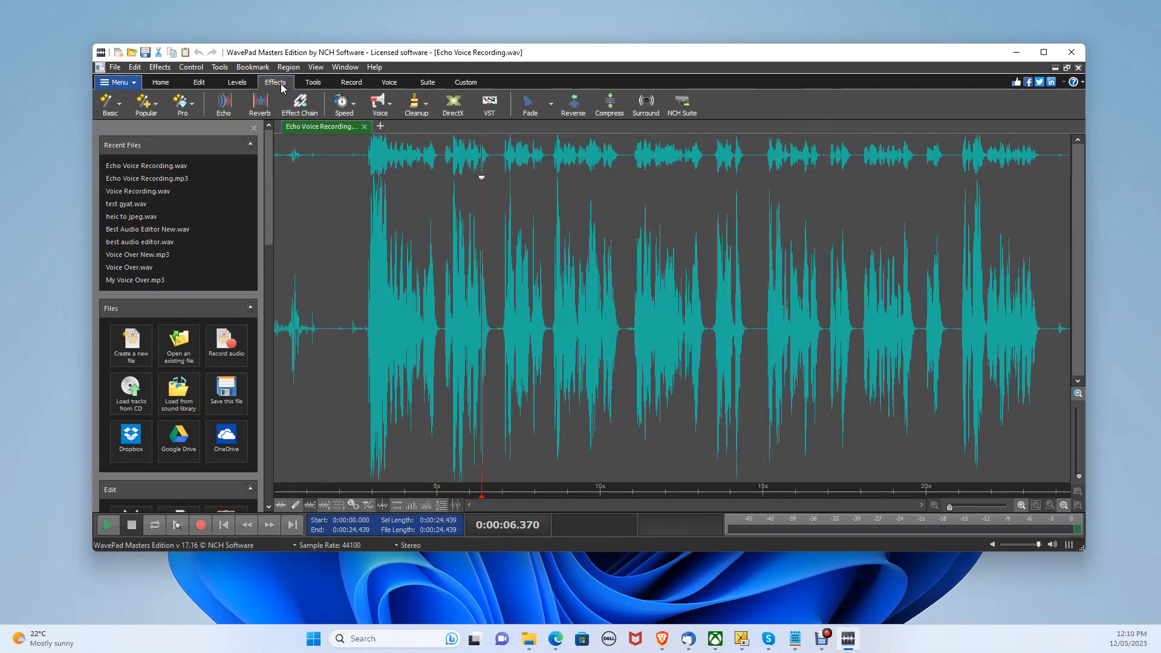
{"action": "left_click", "coordinate": [415, 104]}
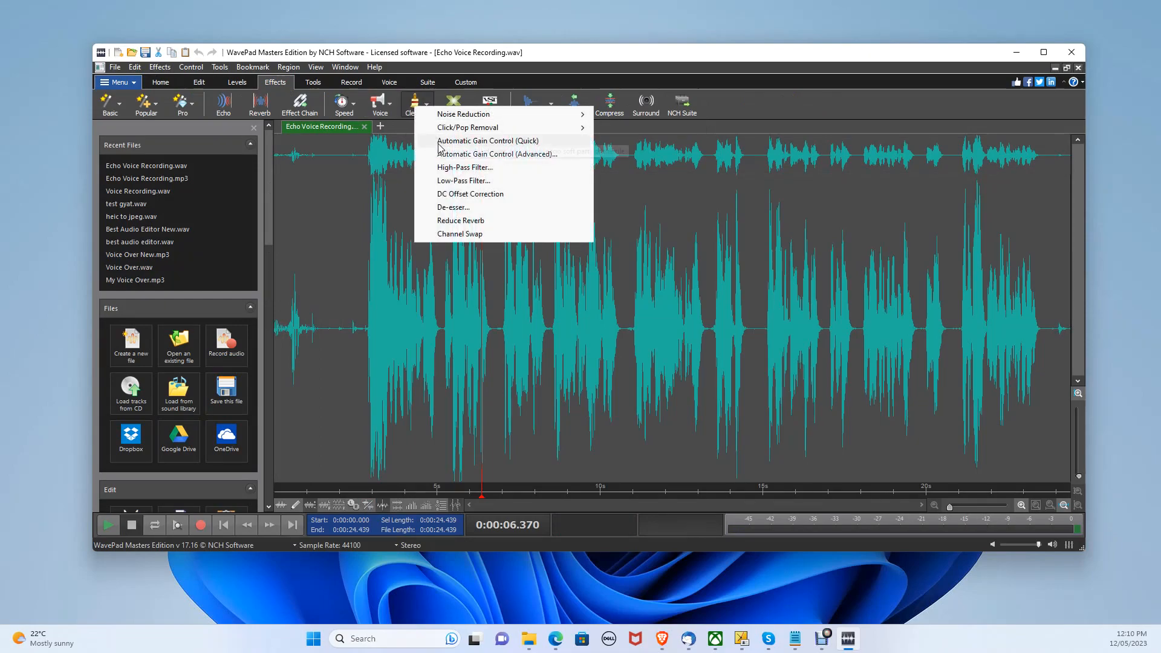
{"action": "mouse_move", "coordinate": [481, 226]}
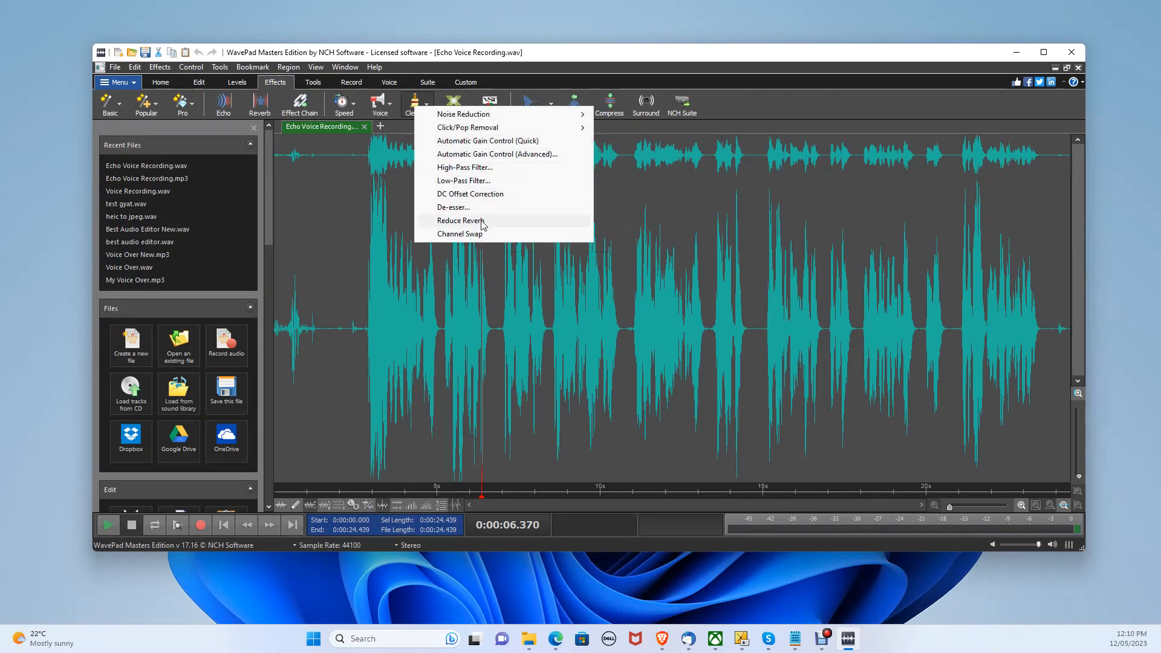
{"action": "left_click", "coordinate": [460, 220]}
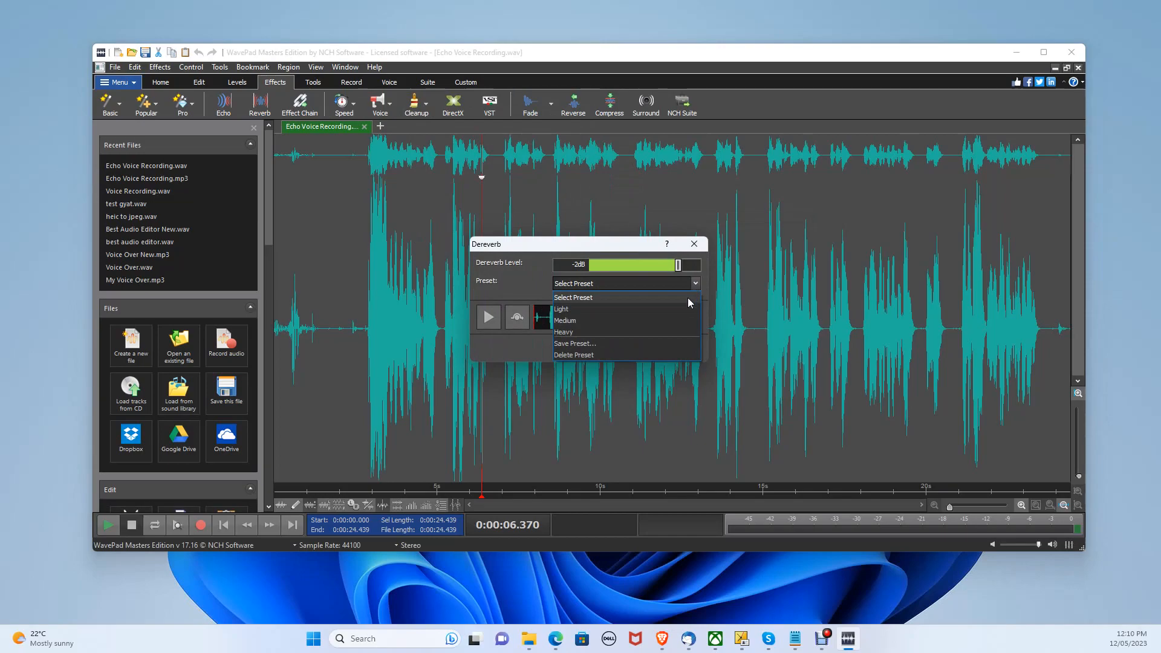
{"action": "left_click", "coordinate": [564, 332]}
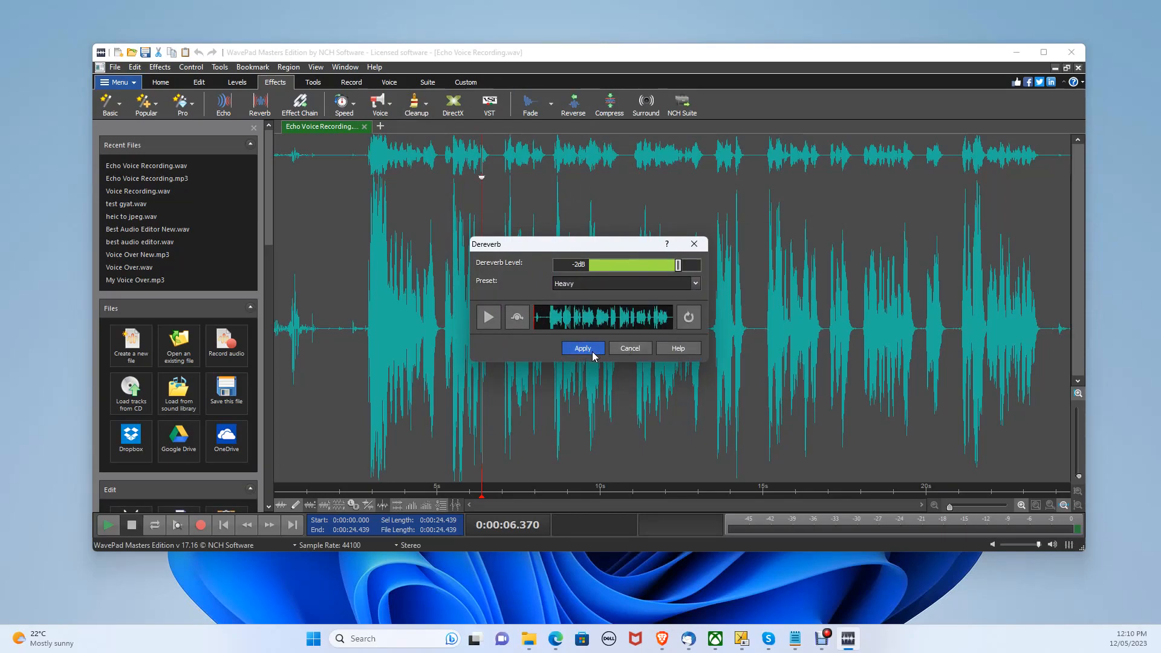
{"action": "left_click", "coordinate": [582, 348]}
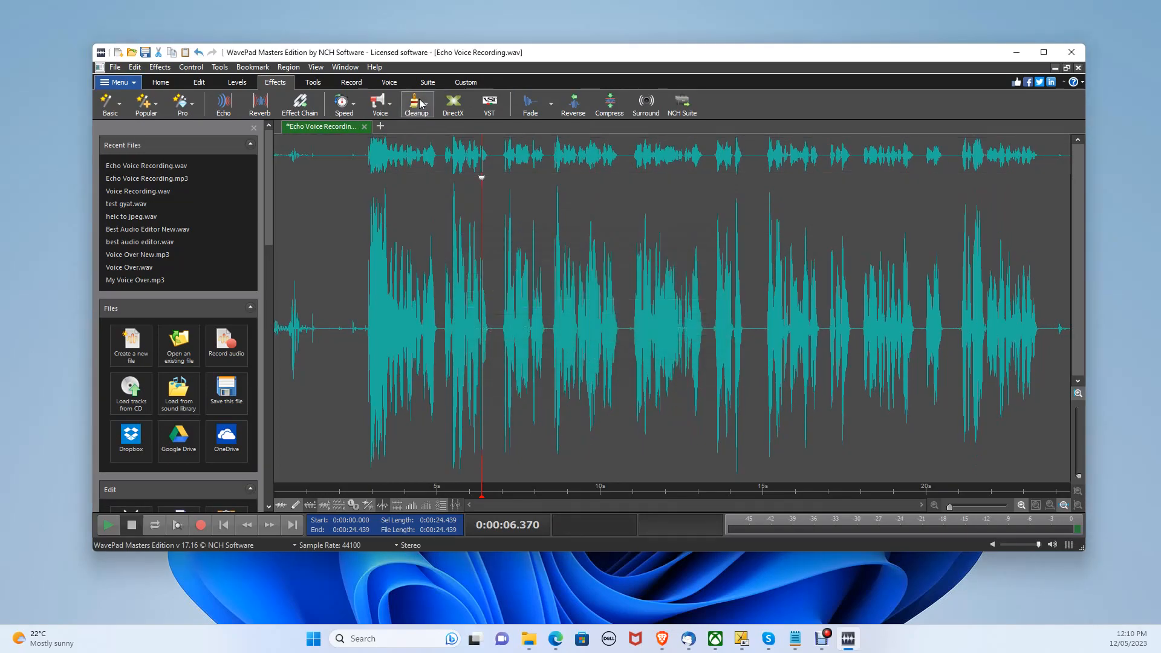
Run the Noise Removal Wizard for background traffic noise and play back the cleaned recording
{"action": "left_click", "coordinate": [416, 102]}
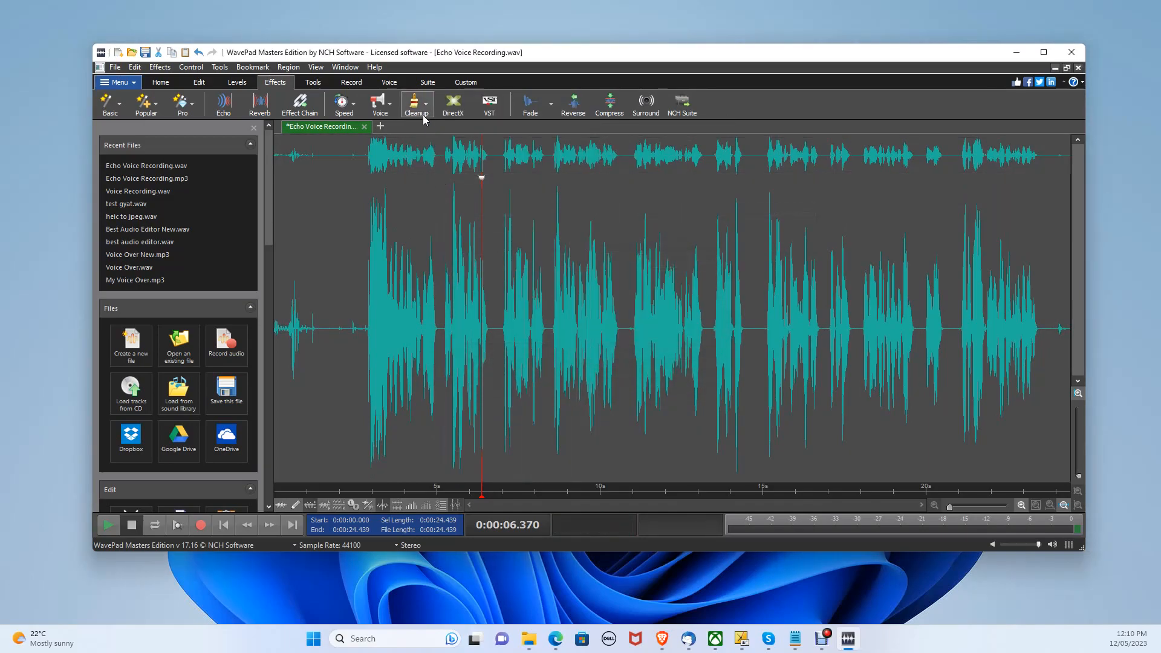
{"action": "left_click", "coordinate": [415, 104]}
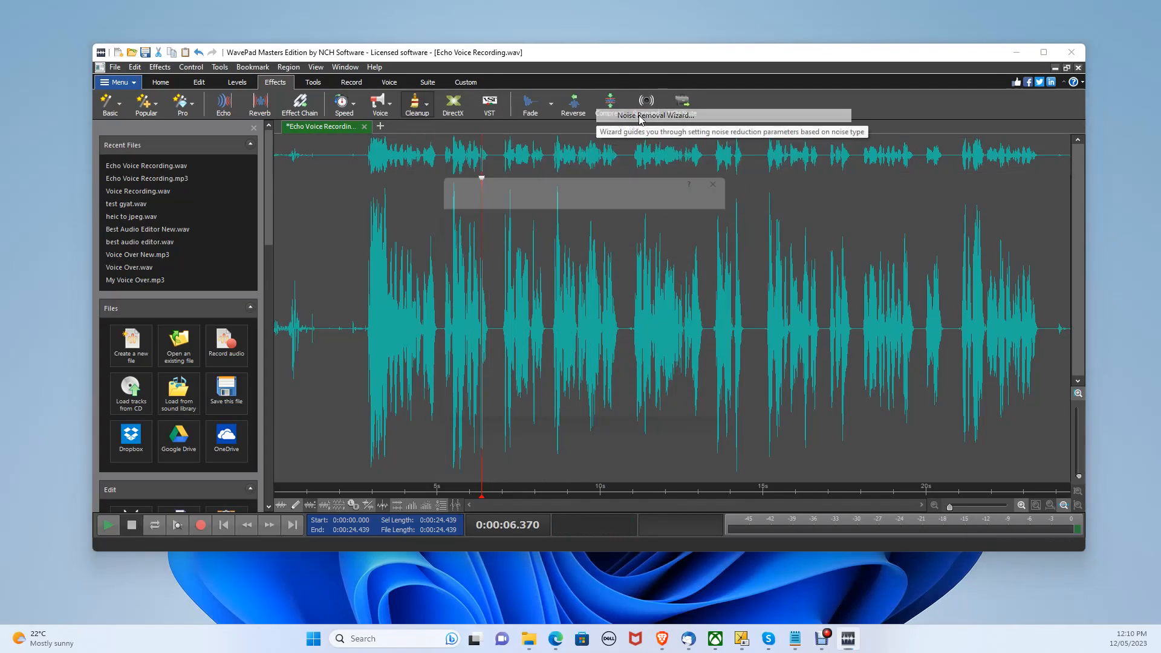
{"action": "left_click", "coordinate": [645, 102]}
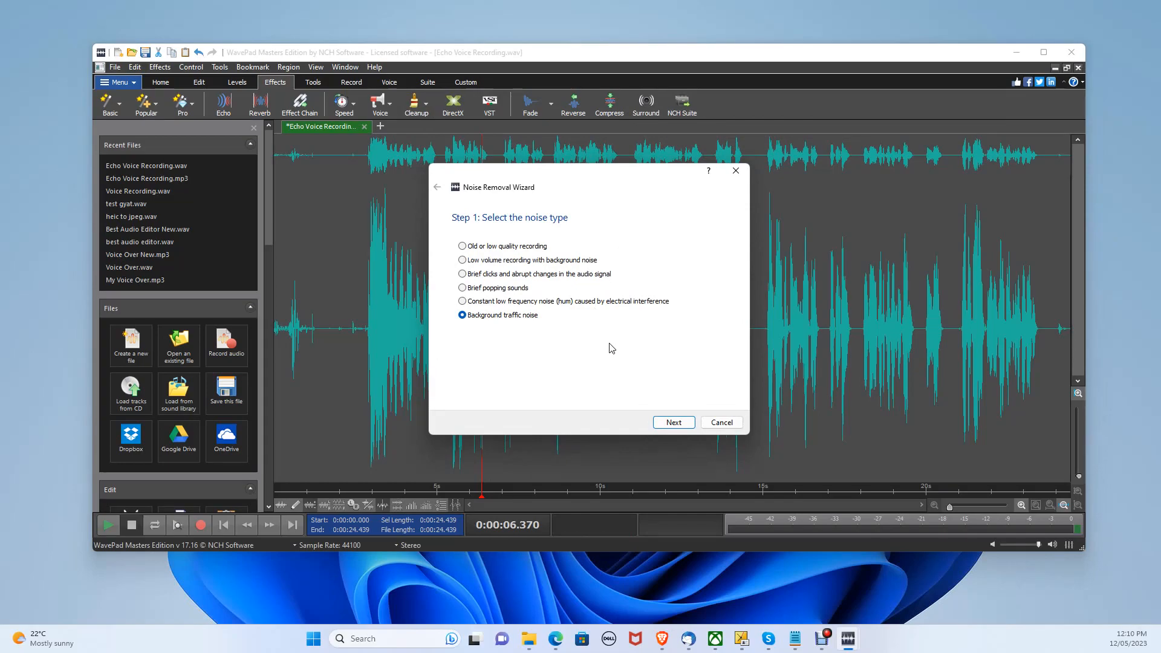
{"action": "left_click", "coordinate": [672, 422]}
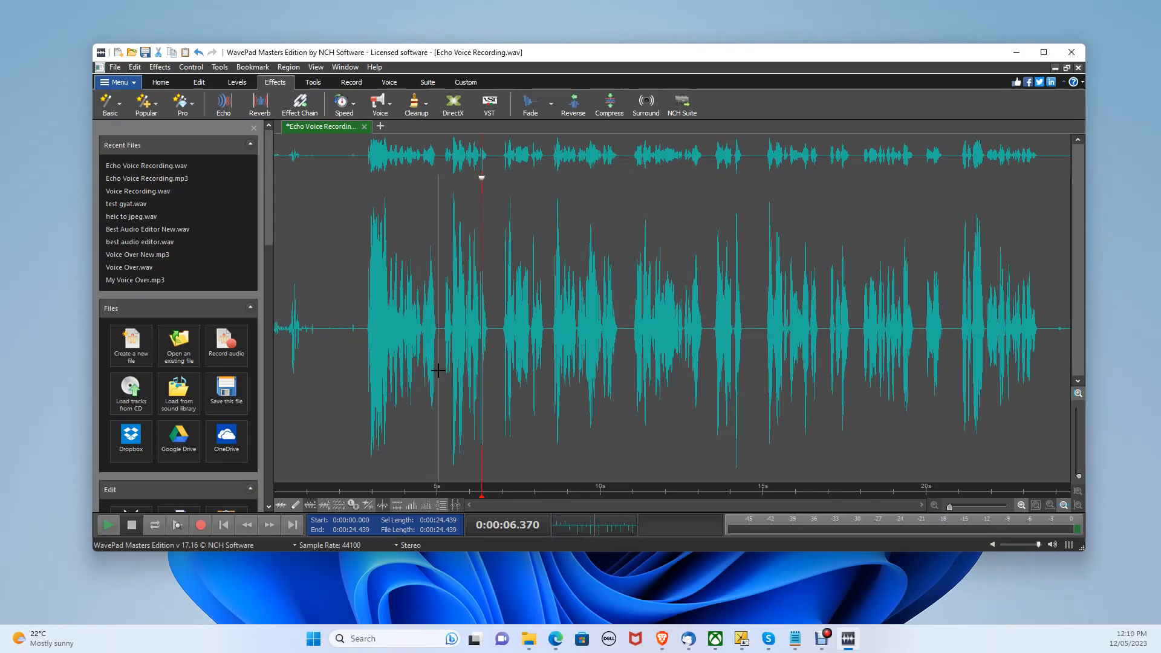
{"action": "left_click", "coordinate": [1044, 52]}
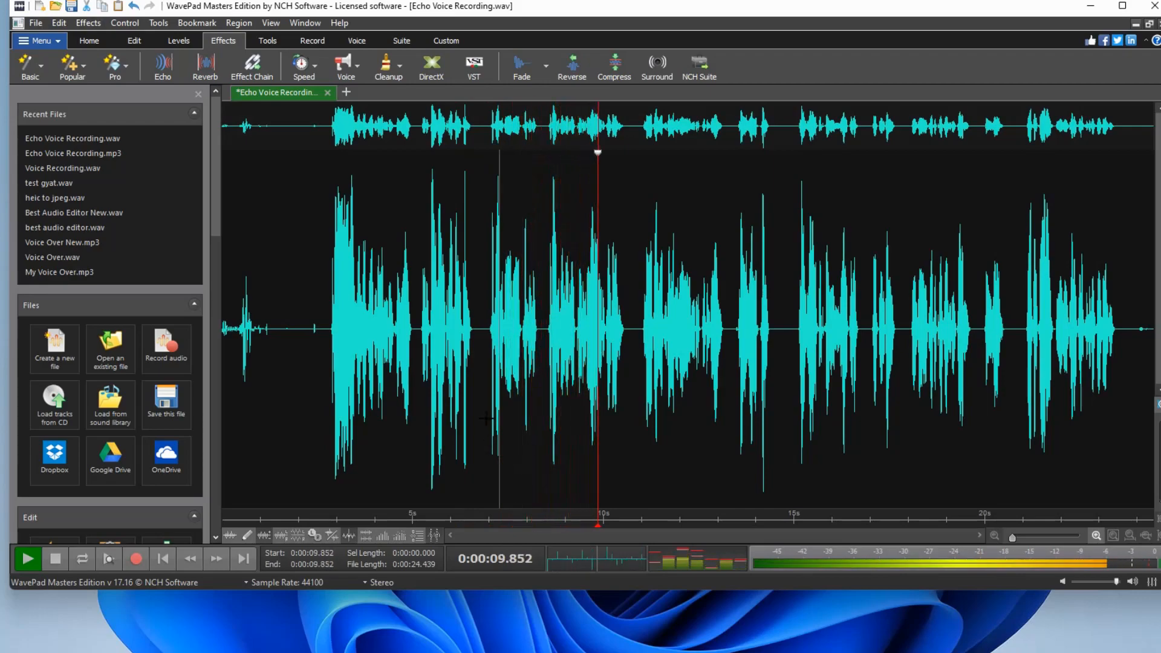
{"action": "left_click", "coordinate": [117, 81]}
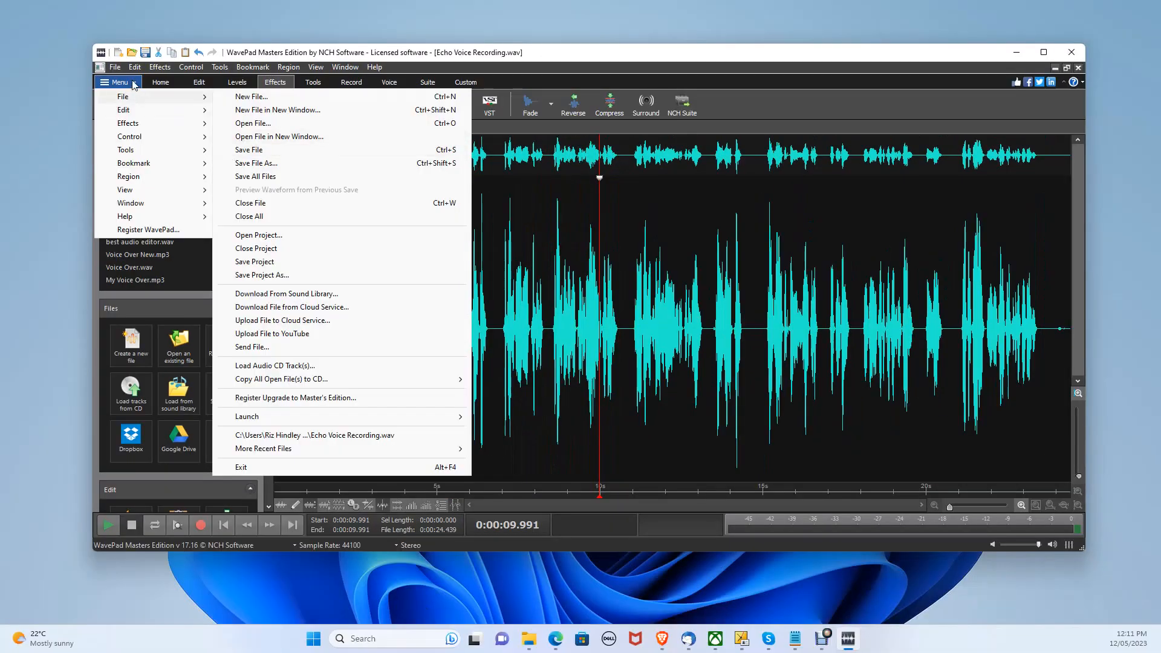
Save the recording as MPEG Layer-3 with default encoder options, producing New Recording.mp3
{"action": "left_click", "coordinate": [115, 67]}
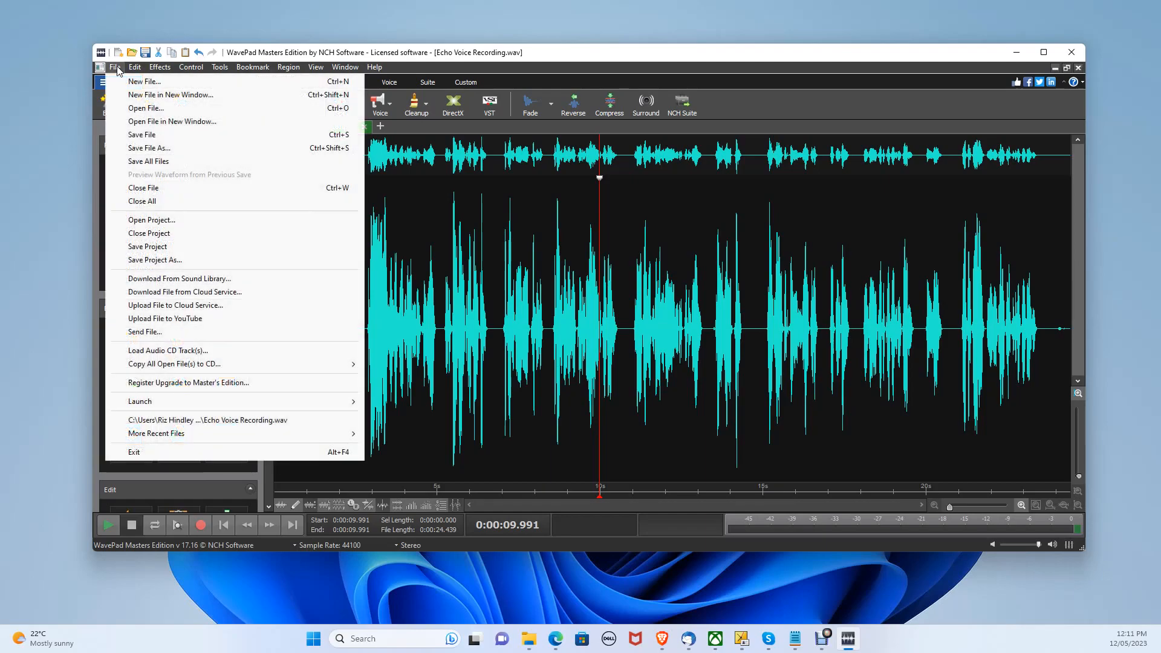
{"action": "left_click", "coordinate": [149, 148]}
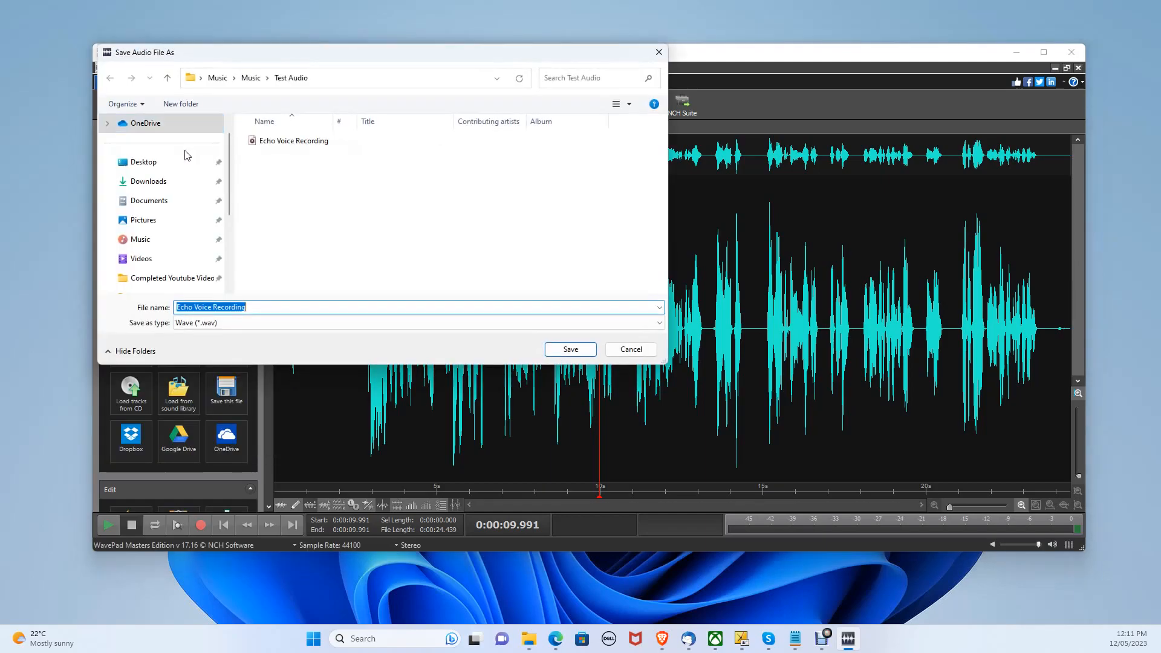
{"action": "left_click", "coordinate": [416, 321]}
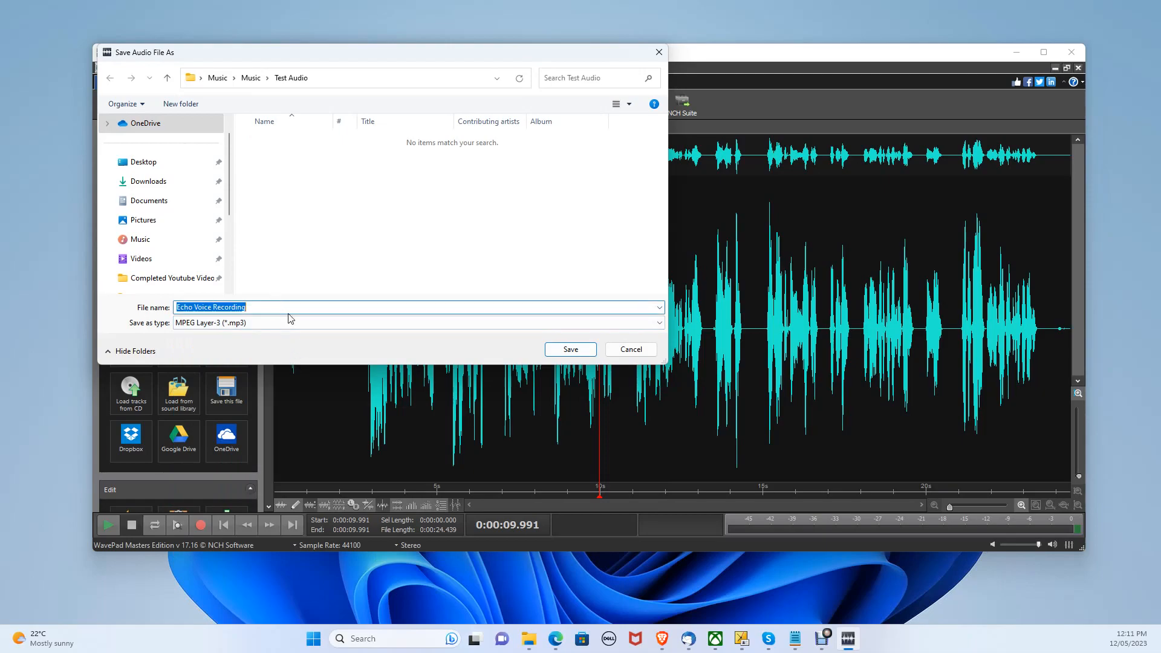
{"action": "left_click", "coordinate": [570, 348]}
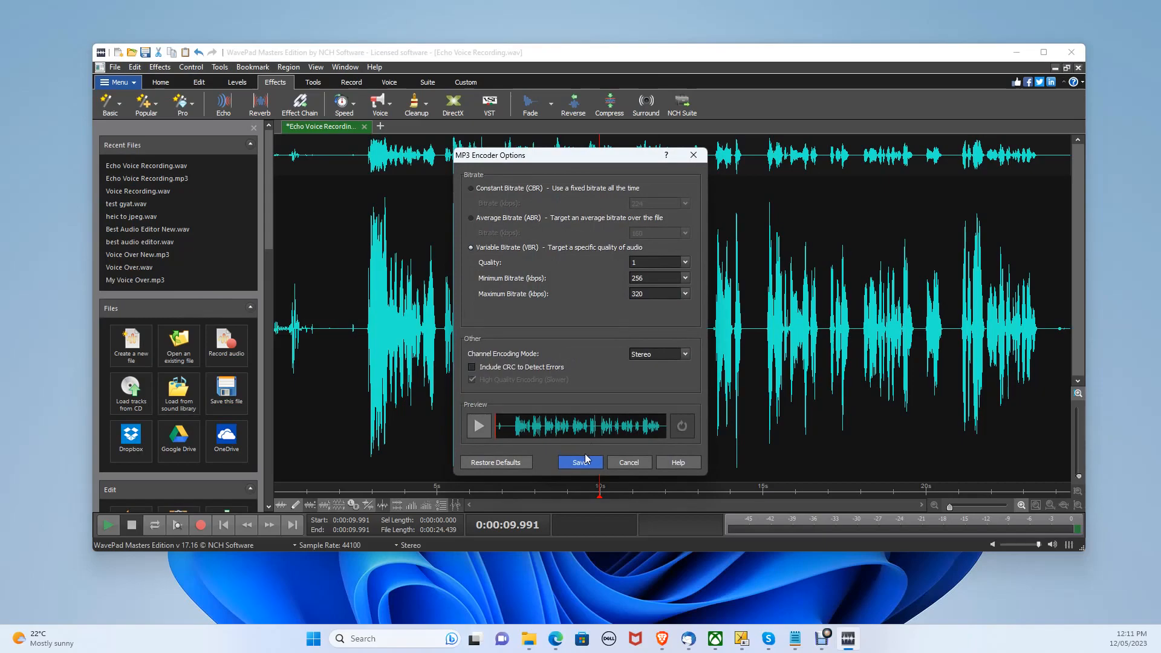
{"action": "left_click", "coordinate": [579, 461]}
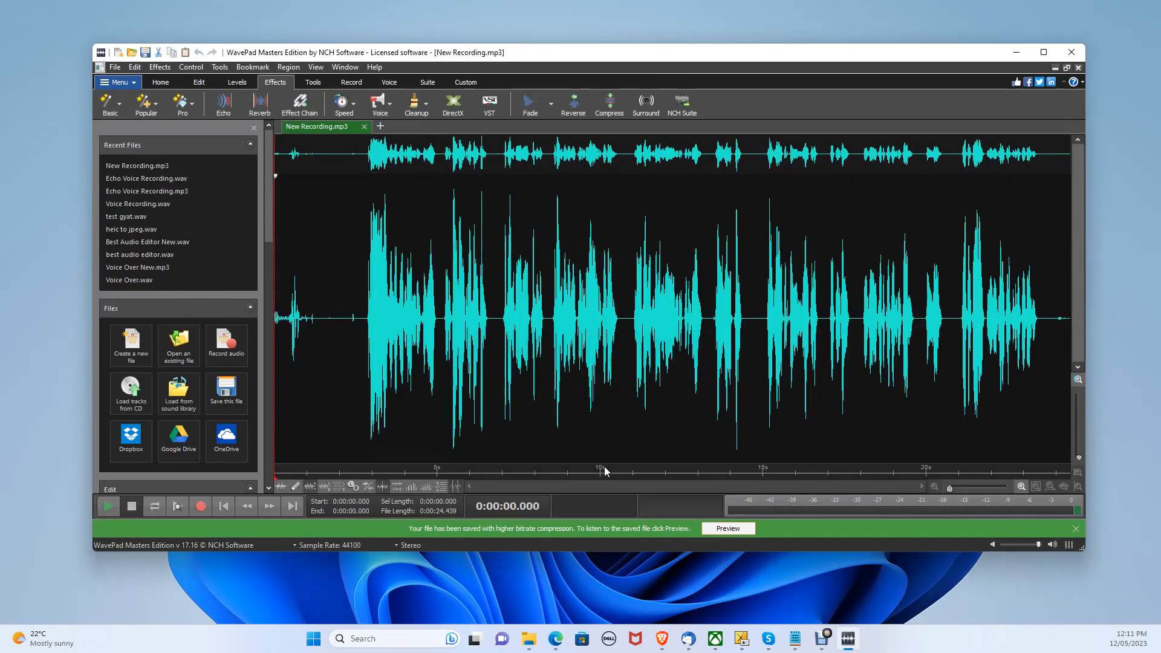
{"action": "mouse_move", "coordinate": [592, 470]}
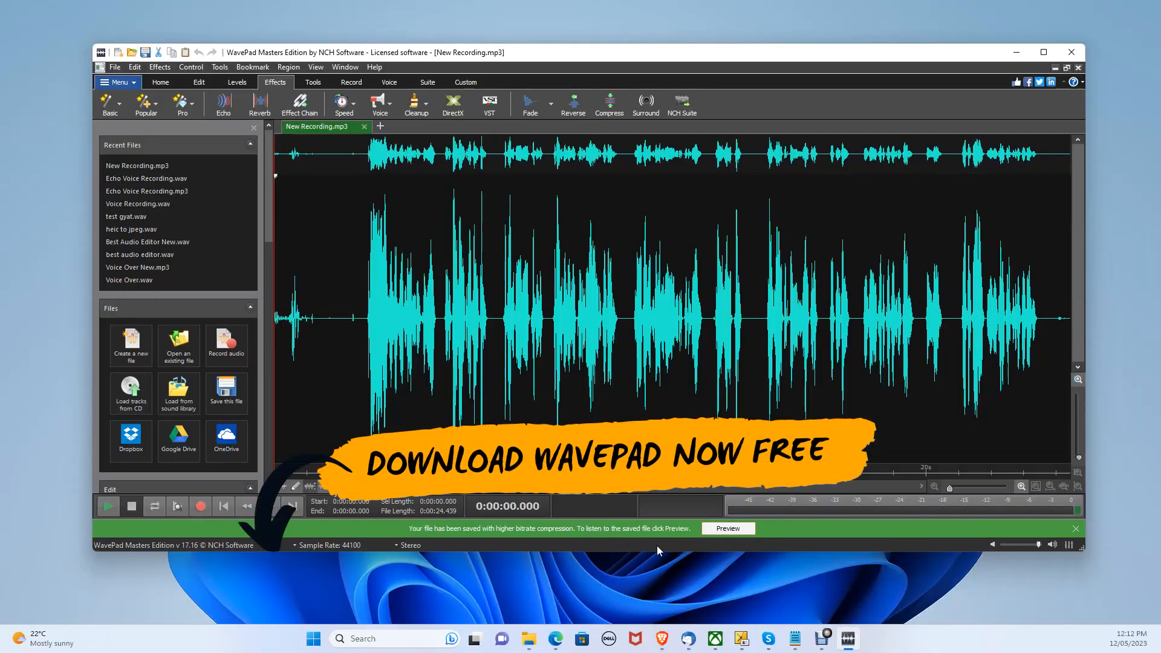
{"action": "left_click", "coordinate": [727, 529]}
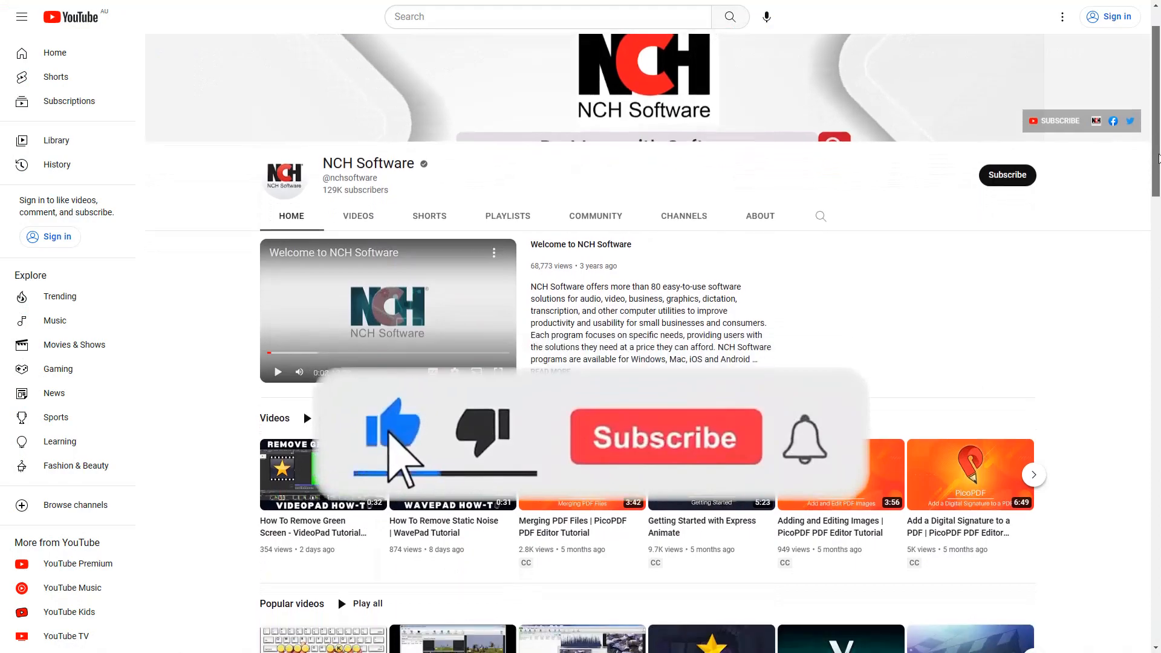
Scroll the NCH Software YouTube channel down to its videos and playlists sections
{"action": "scroll", "scroll_direction": "down", "scroll_amount": 3}
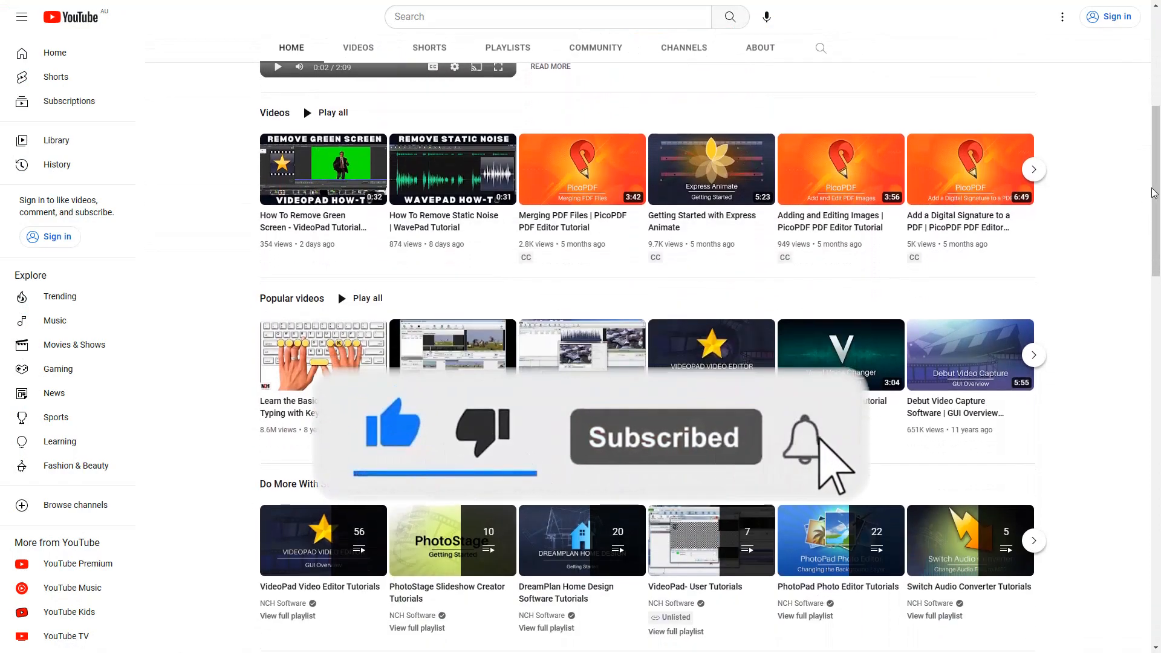